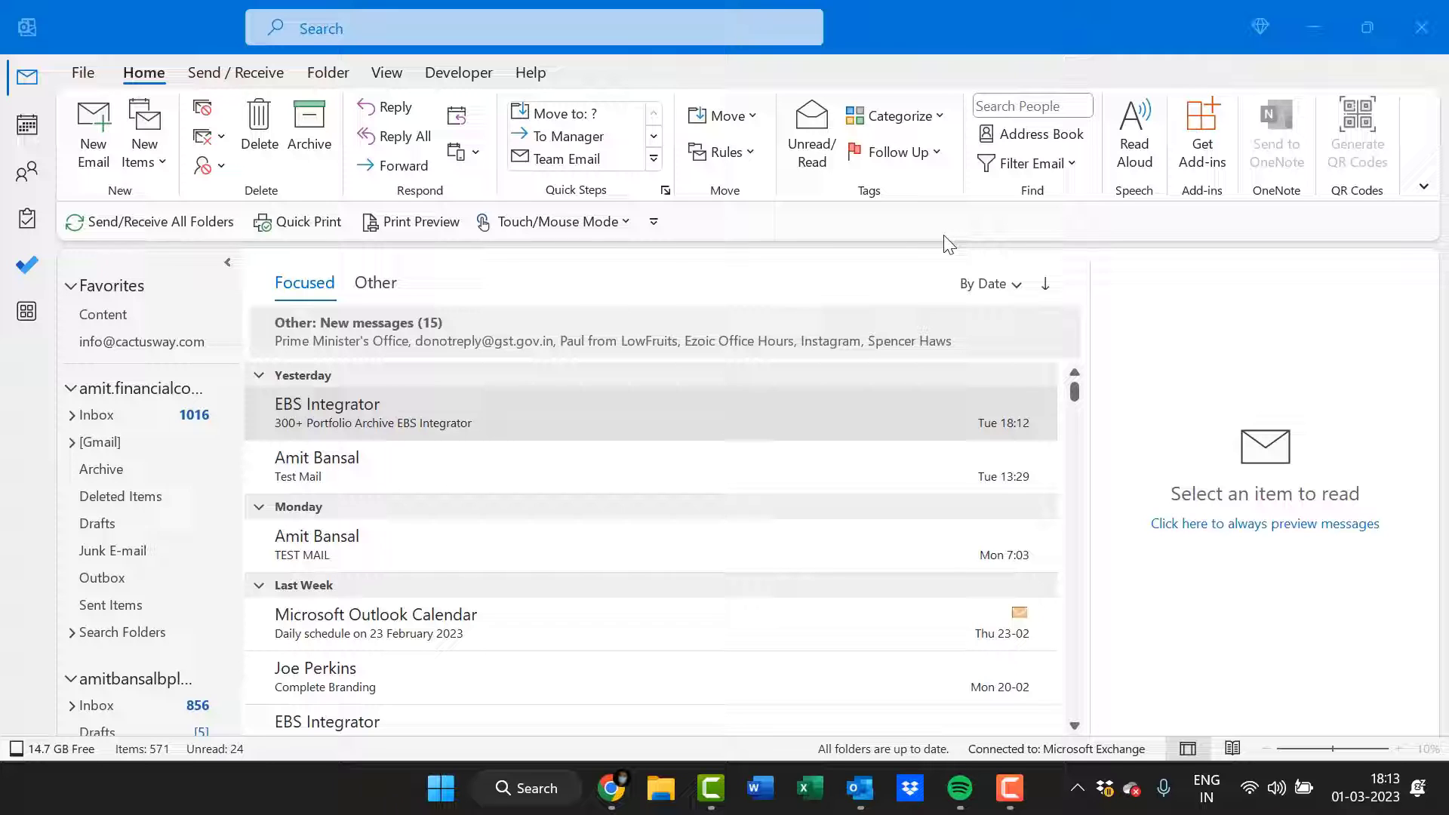
# Show the second mail account's Inbox with today's messages at the top
pyautogui.click(95, 705)
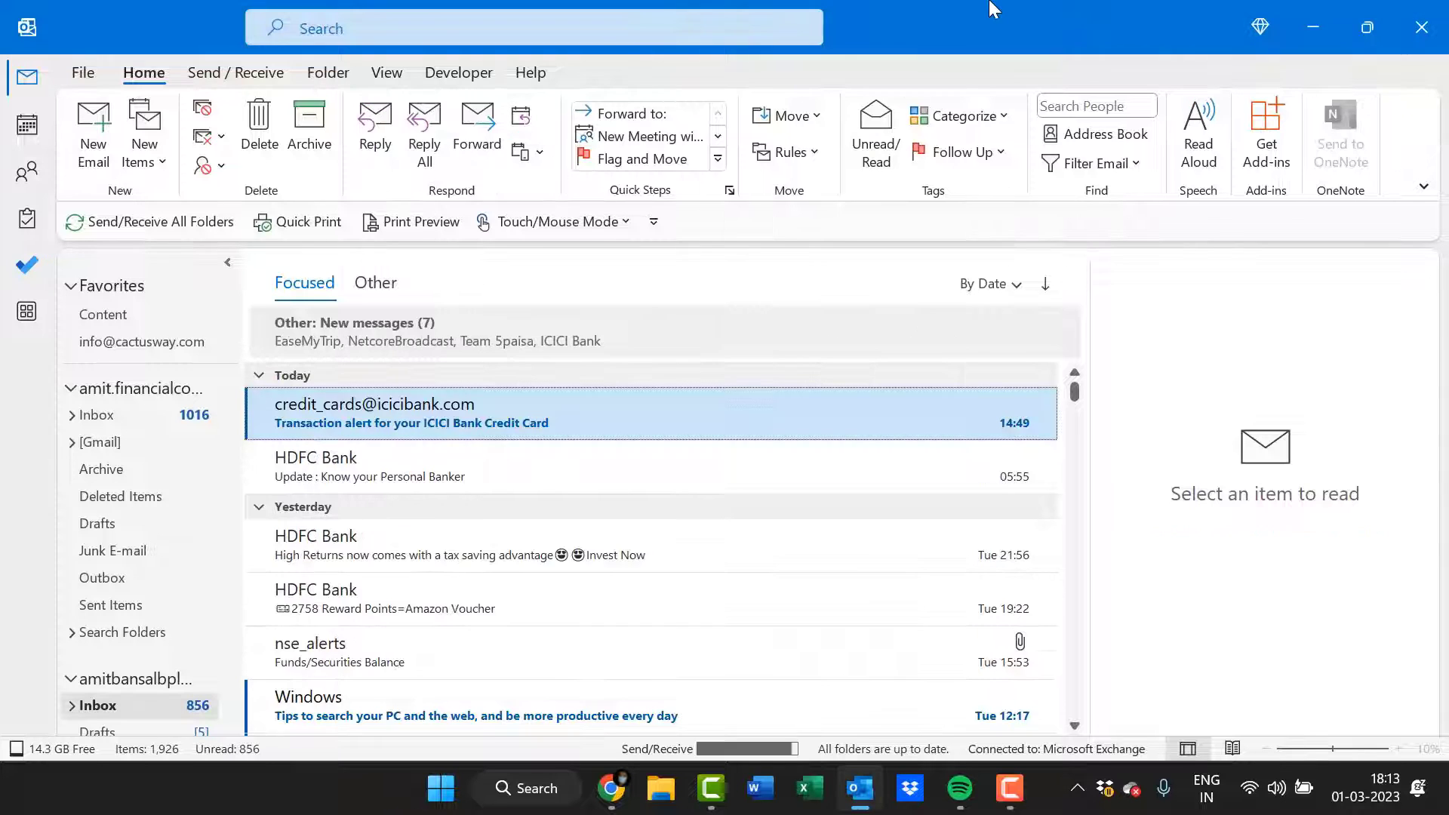
# Start a new message via Ctrl+Shift+M and accept two suggested addresses in the To field
pyautogui.press('ctrl+shift+m')
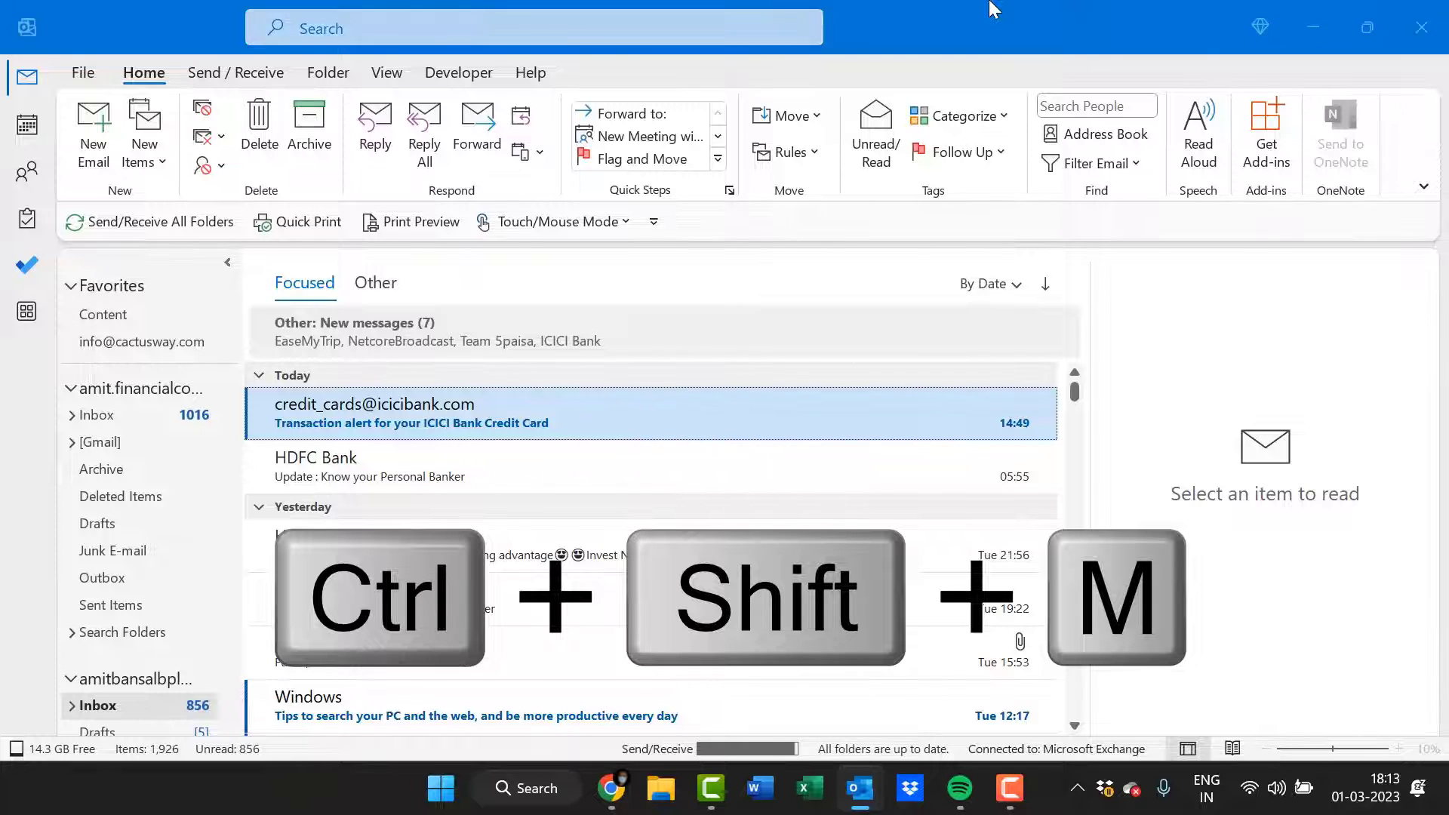
pyautogui.press('ctrl+shift+m')
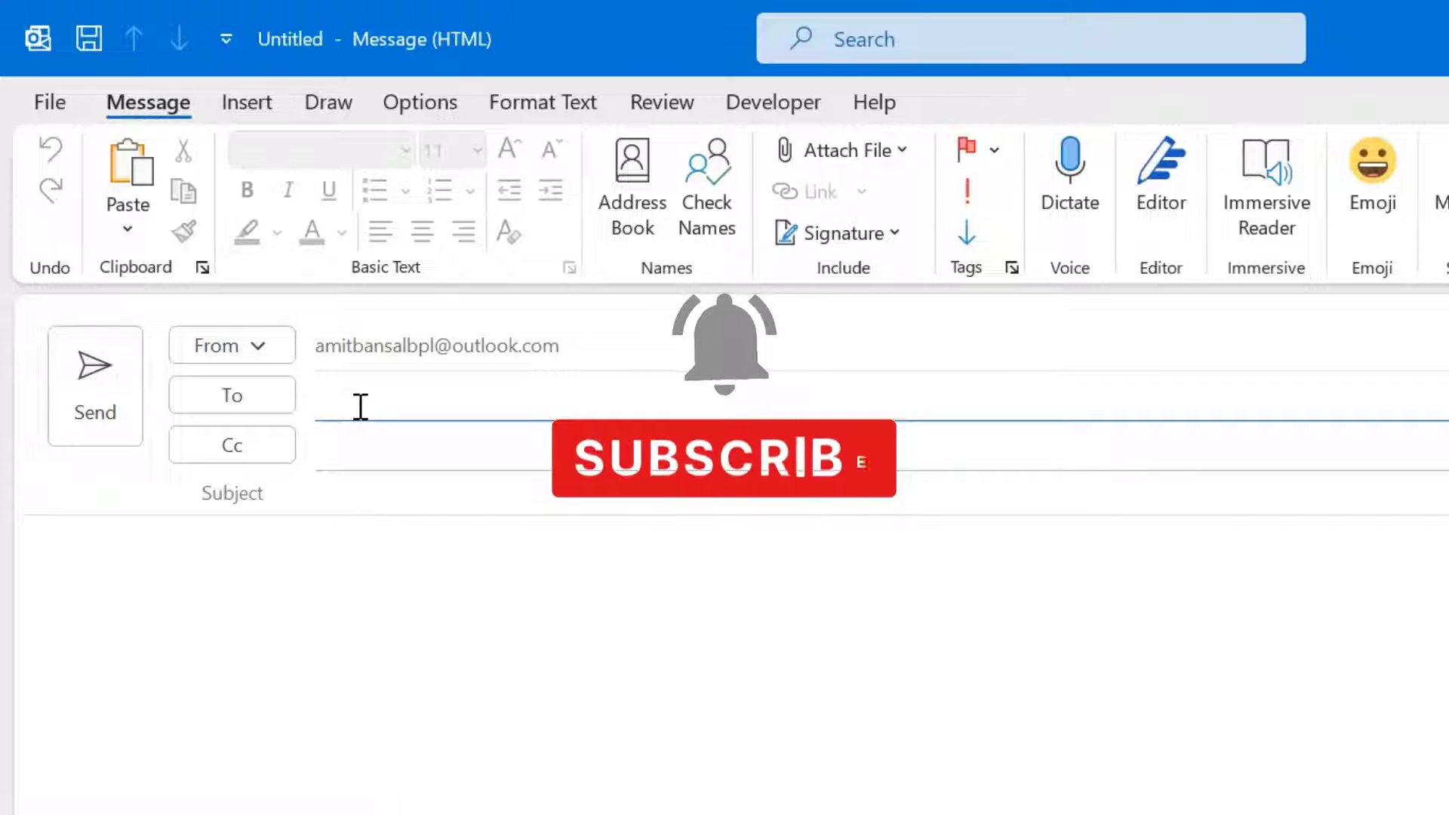
pyautogui.write('a')
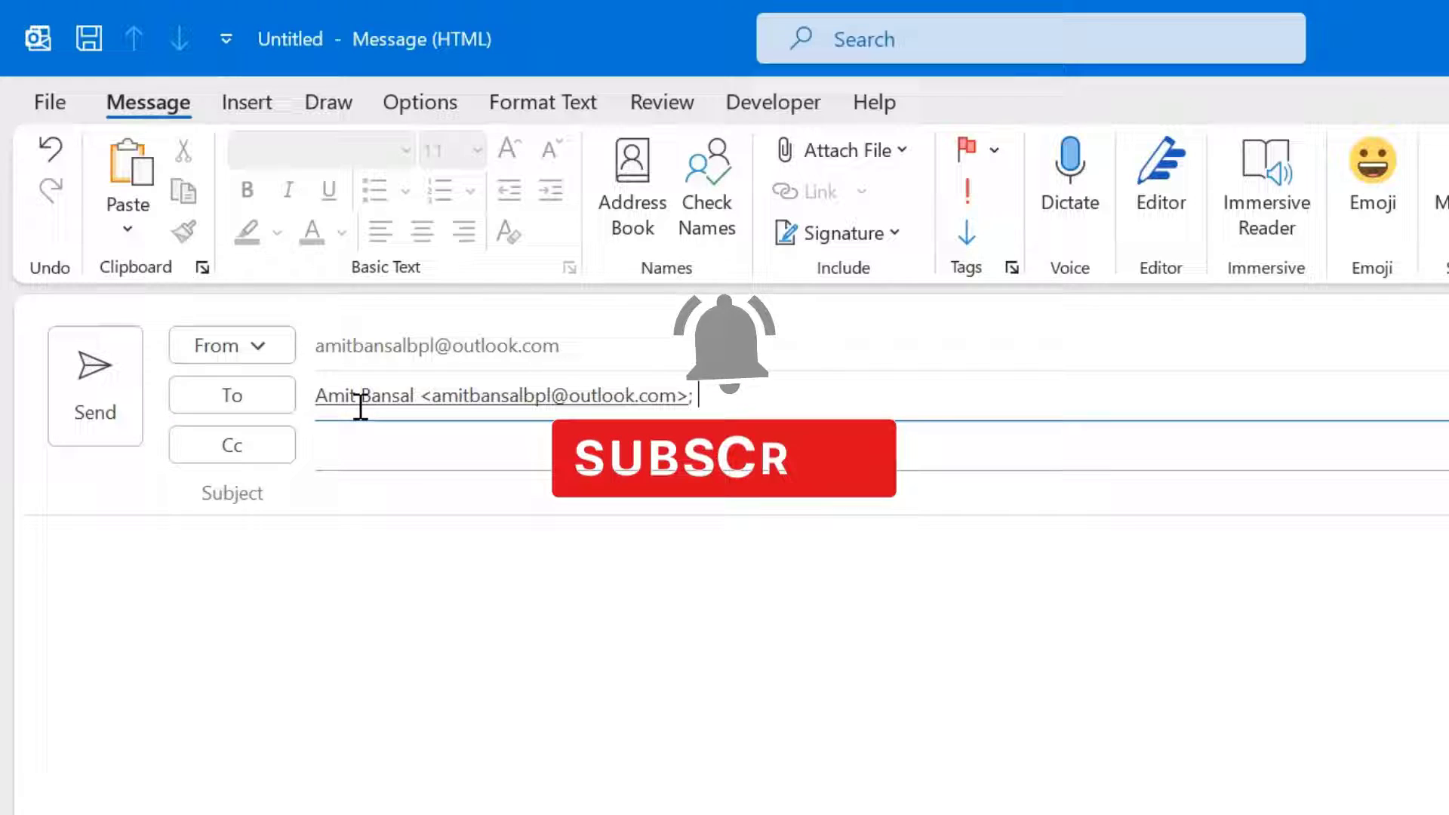
pyautogui.write('d')
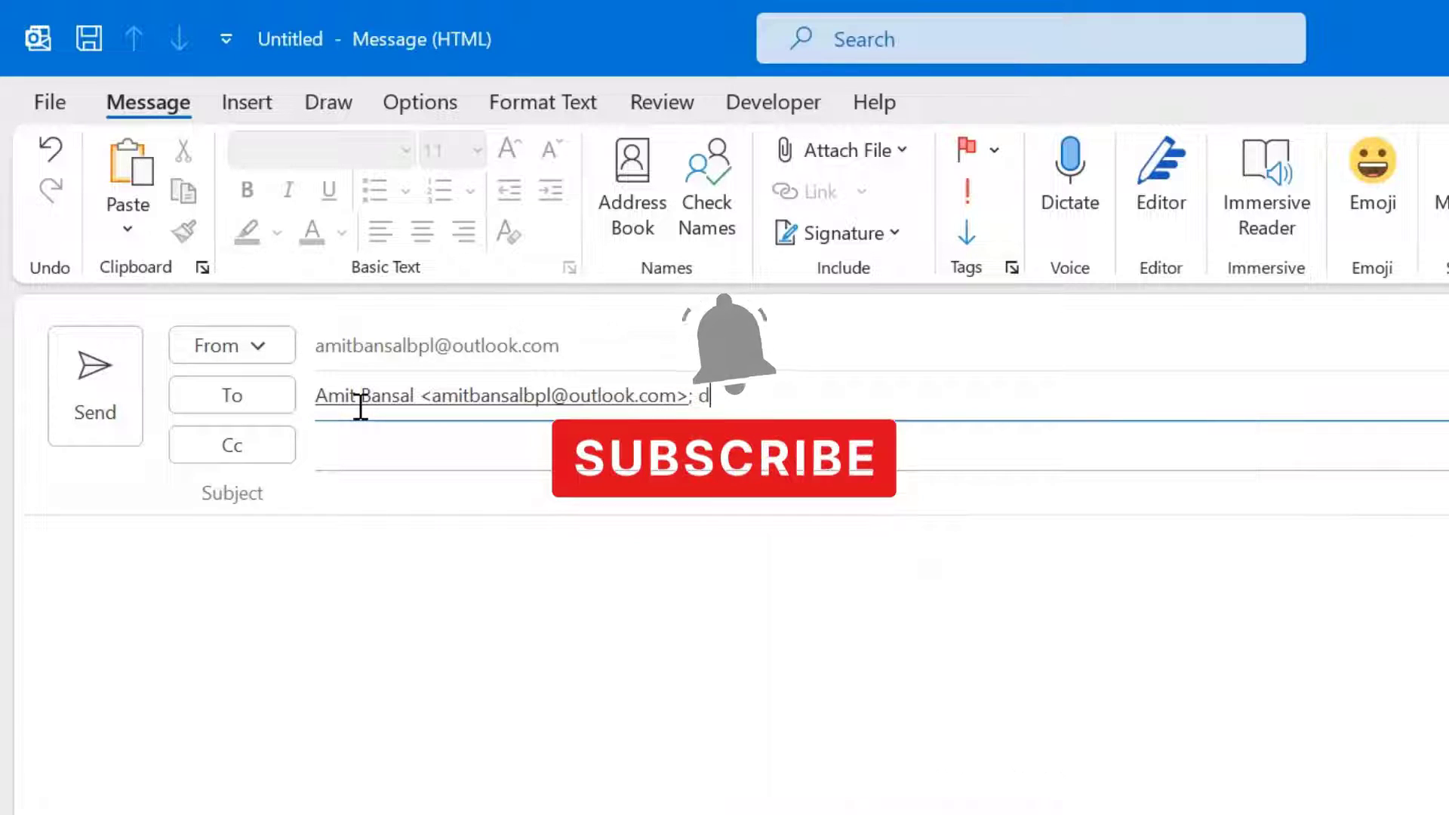
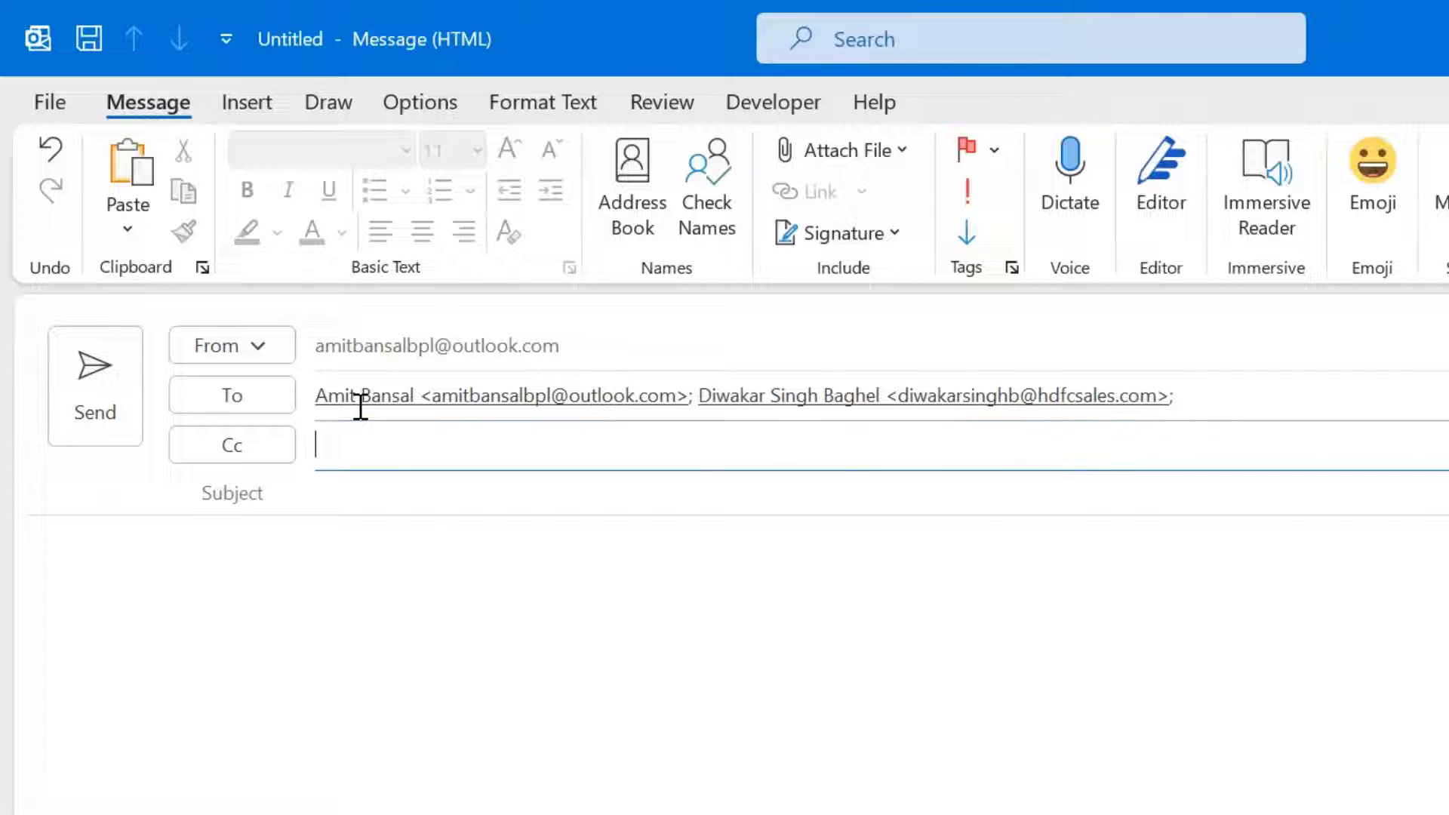
# Add a Cc recipient by accepting the suggested address for the typed name
pyautogui.press('Tab')
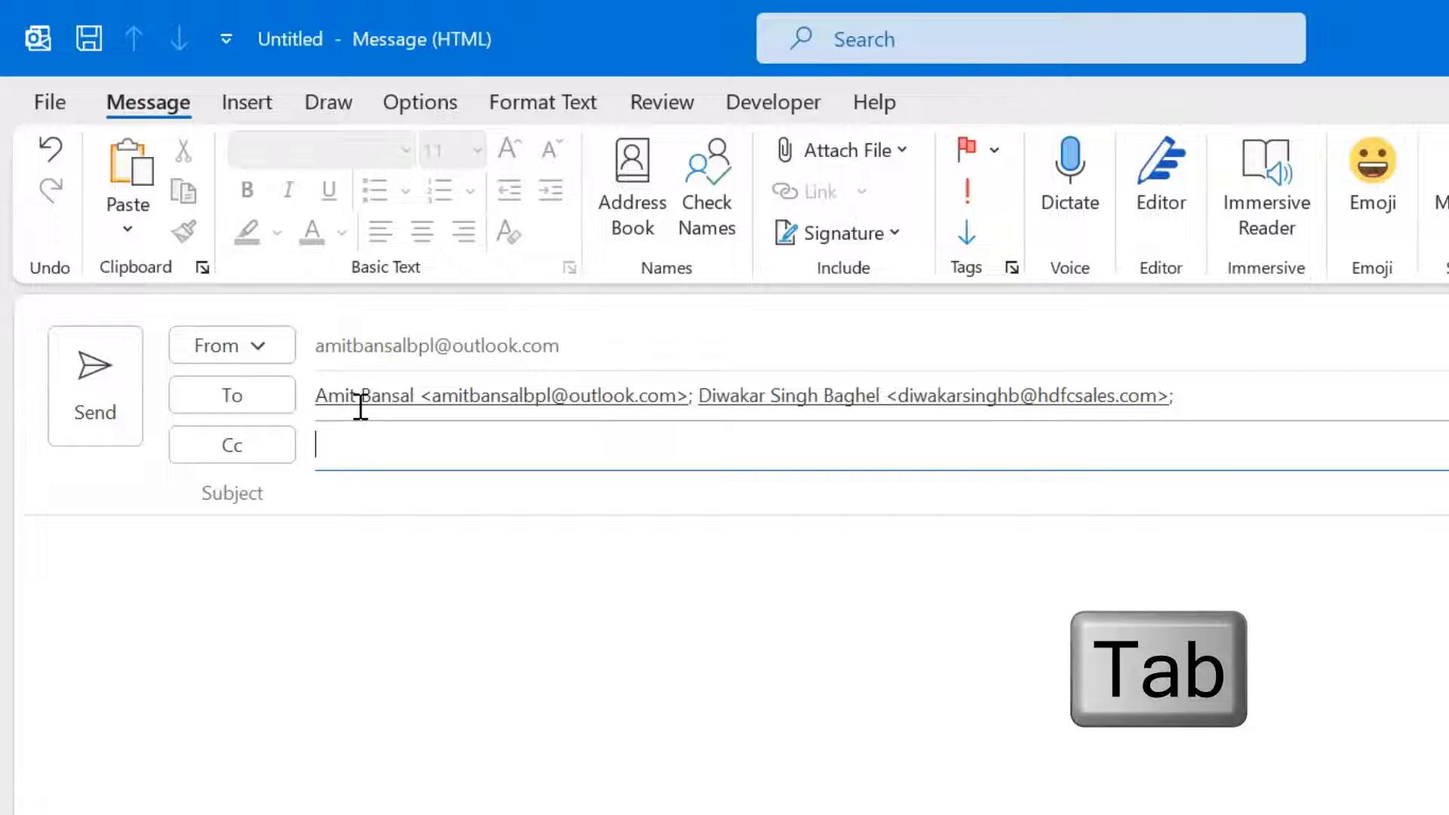
pyautogui.press('Tab')
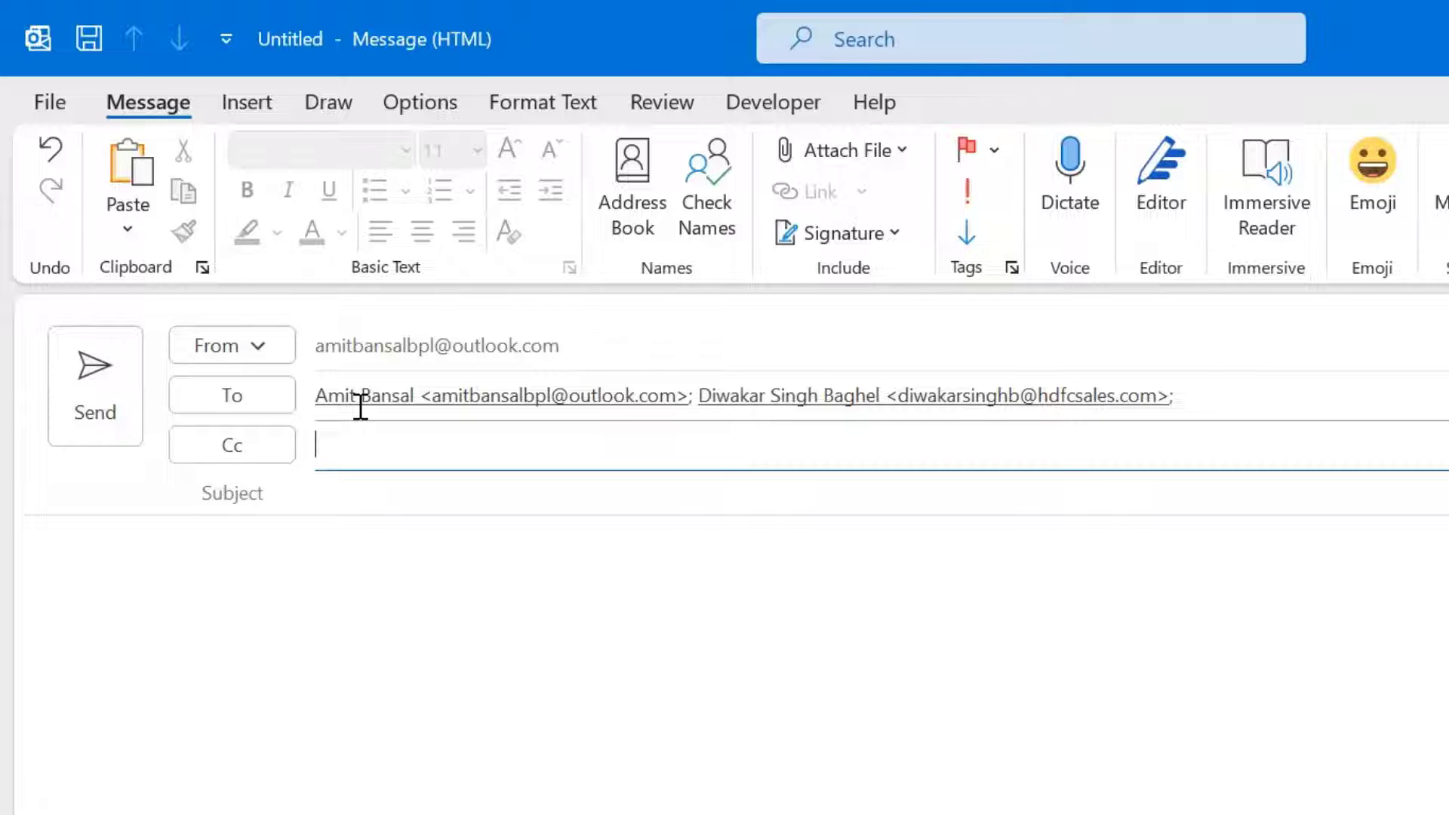
pyautogui.write('a')
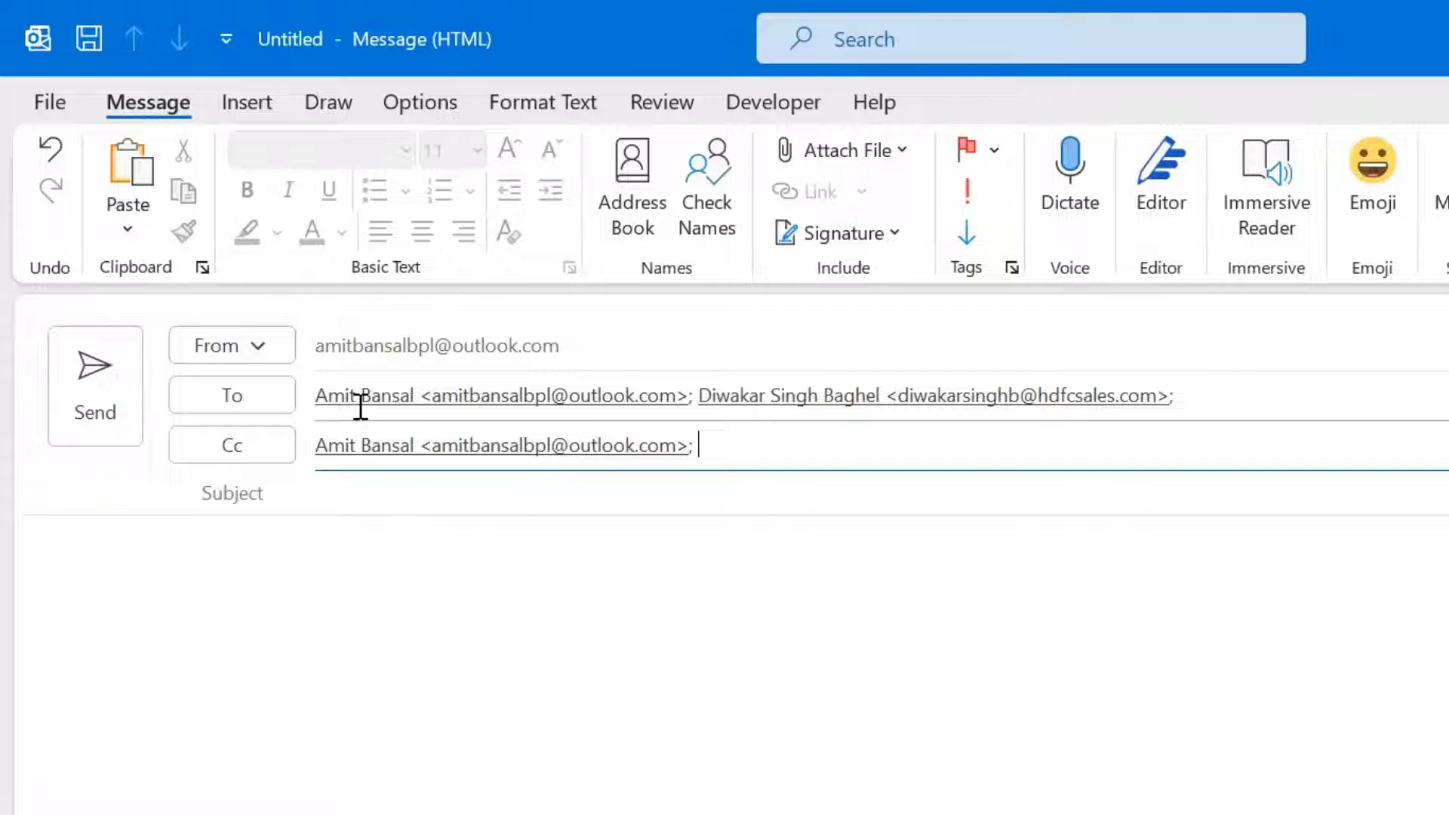
# Set the subject to TEST MAIL and move into the empty message body
pyautogui.press('Tab')
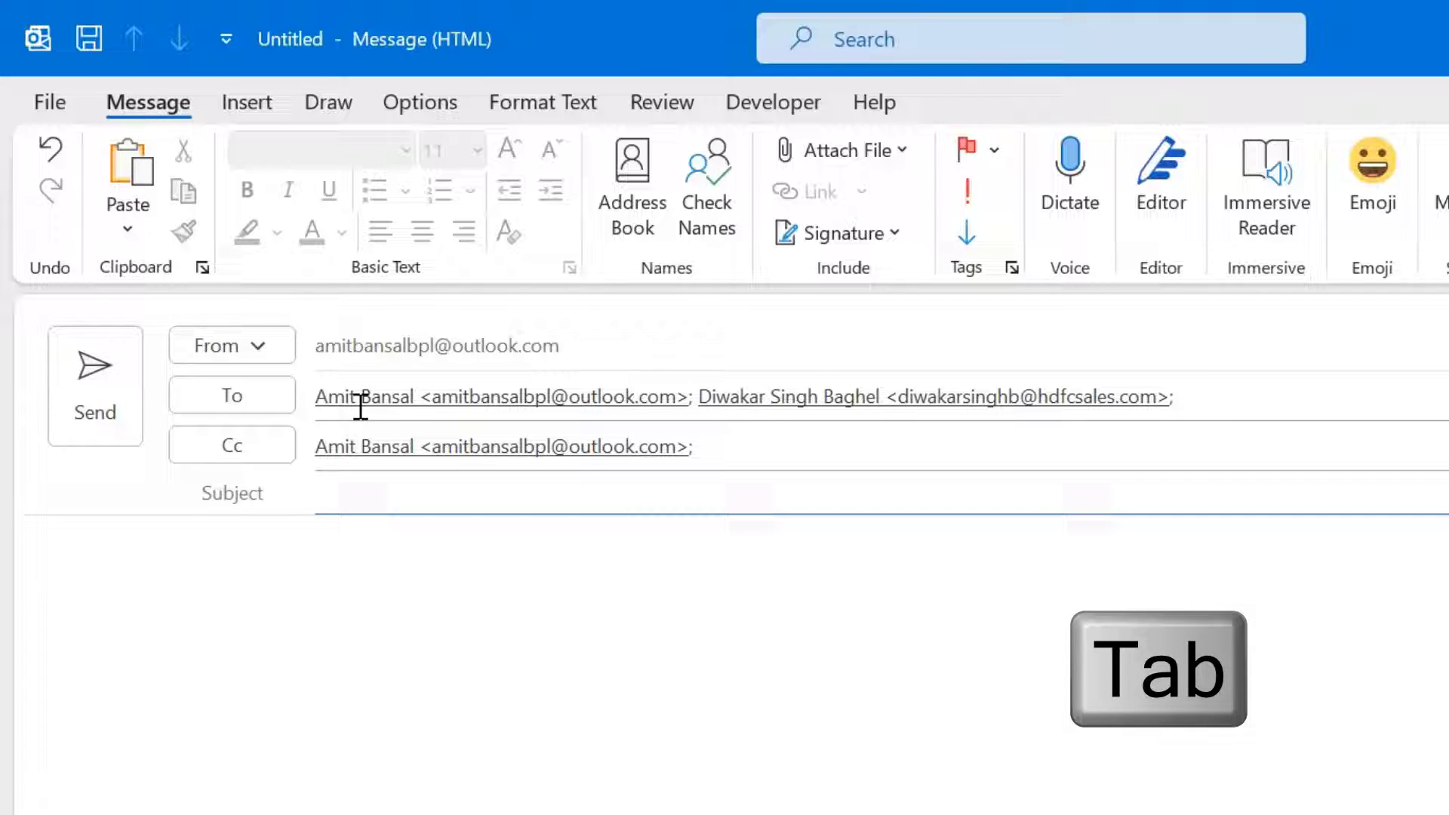
pyautogui.write('TES')
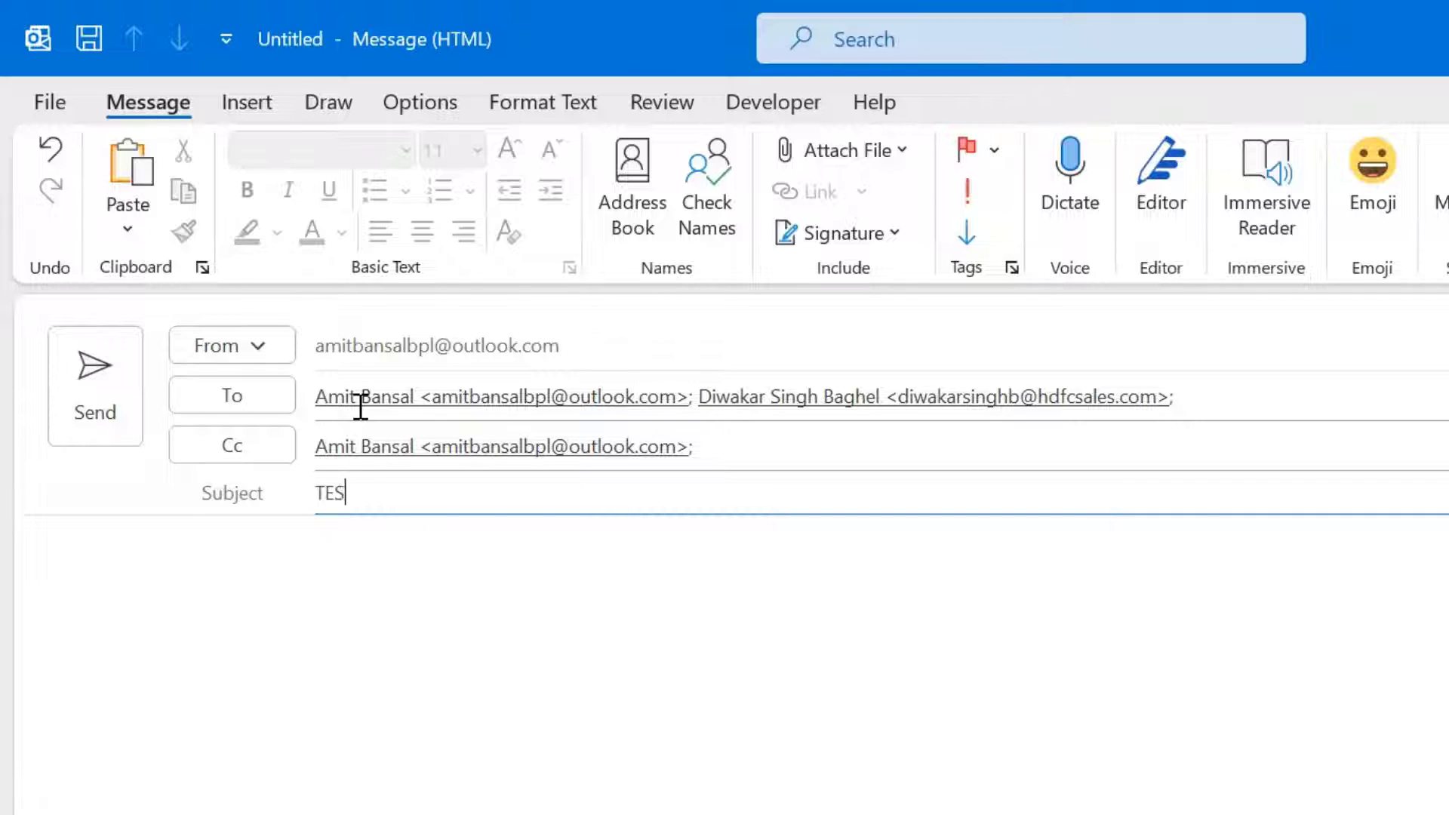
pyautogui.write('T MAIL')
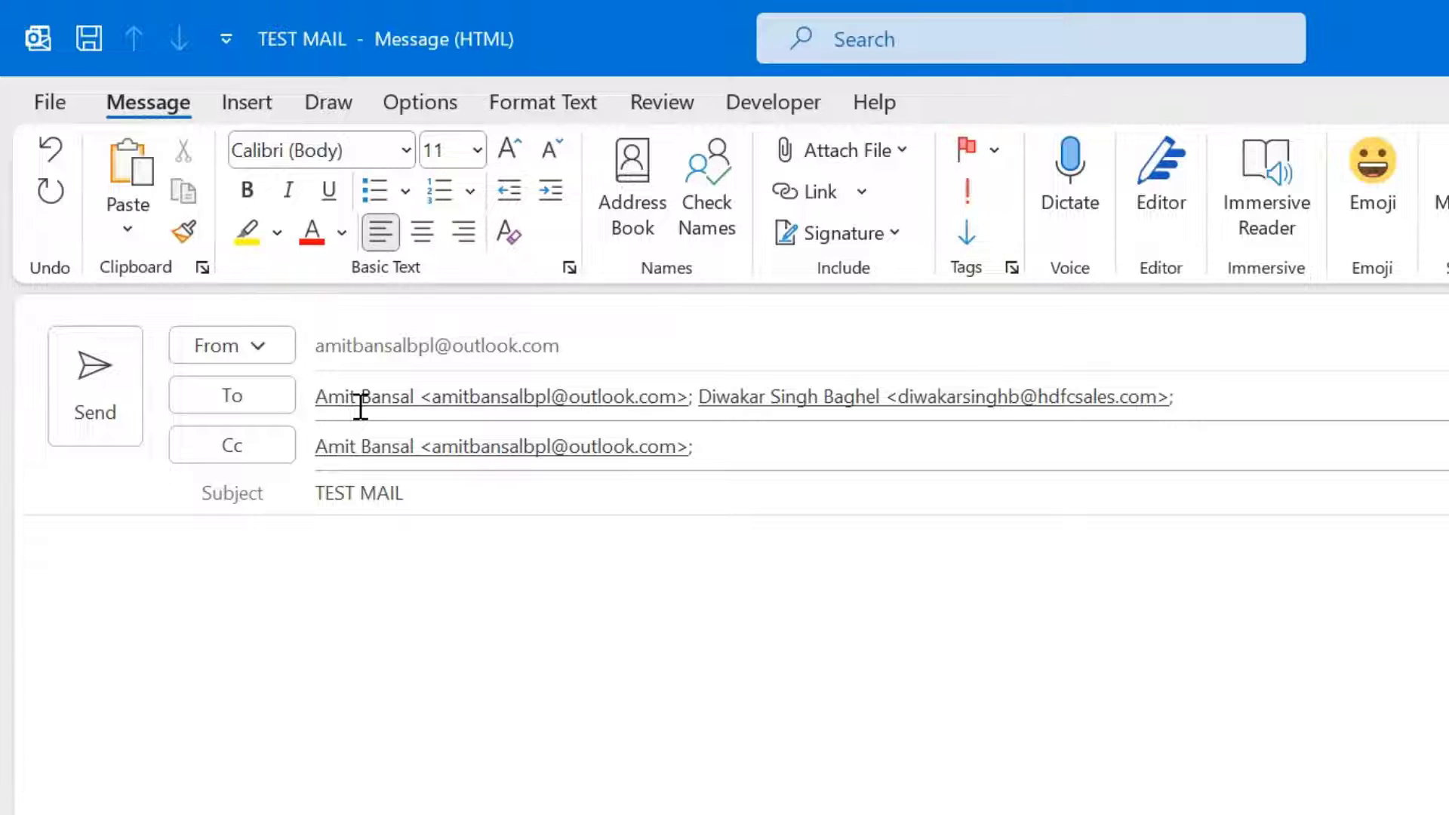
pyautogui.press('Tab')
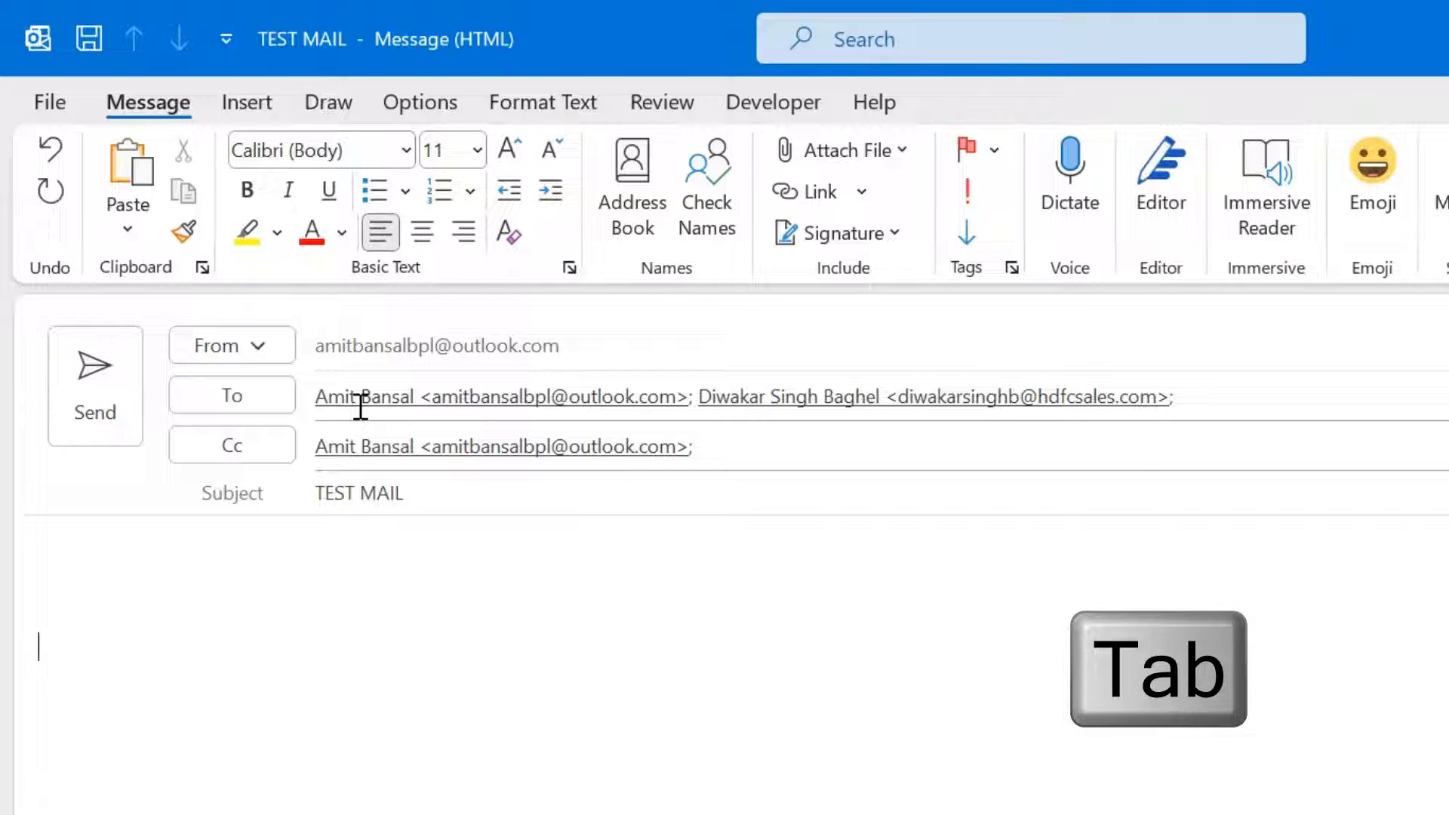
pyautogui.press('tab')
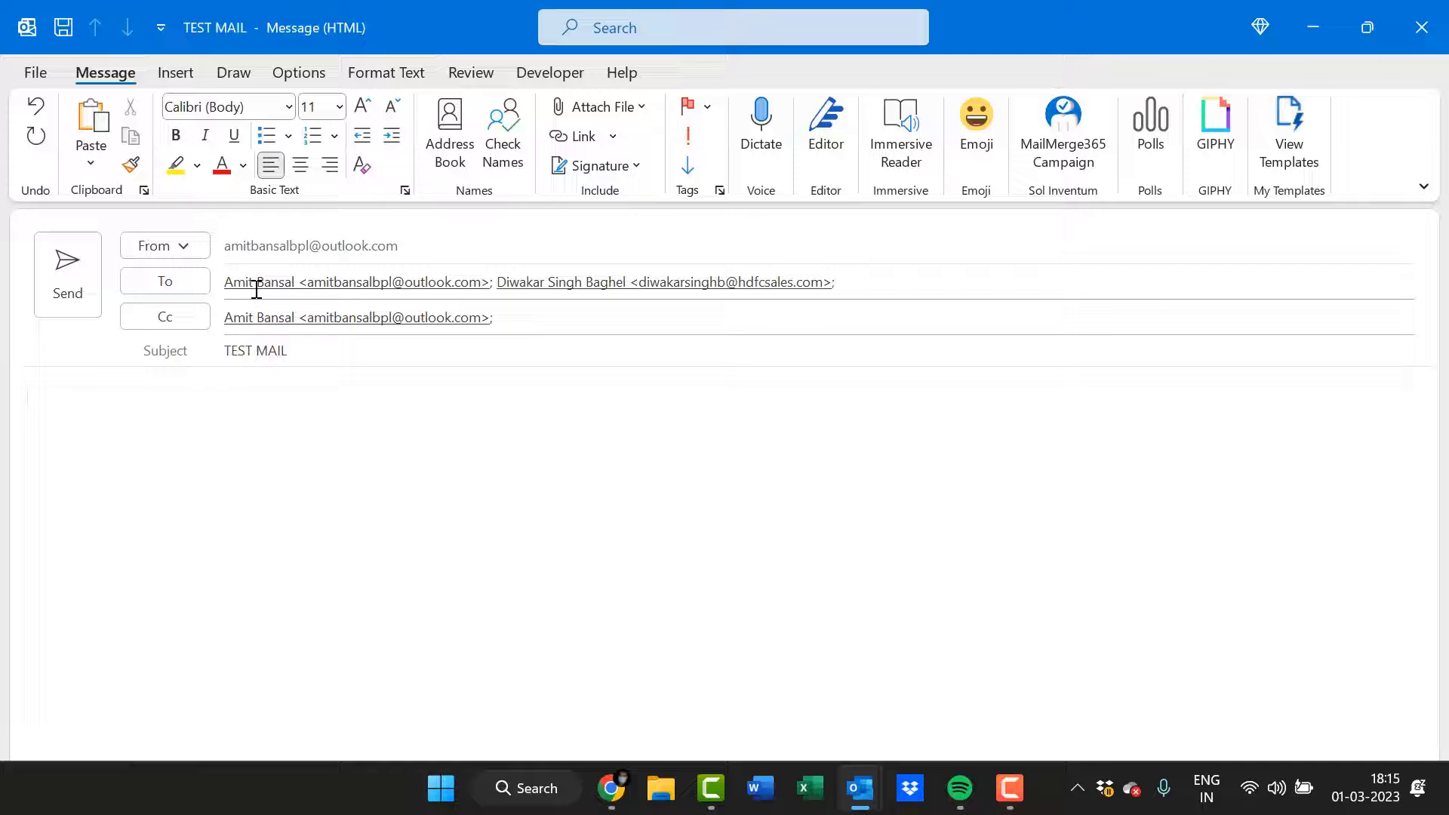
# Paste the prepared two-paragraph text with link into the body and insert the saved signature
pyautogui.press('ctrl+v')
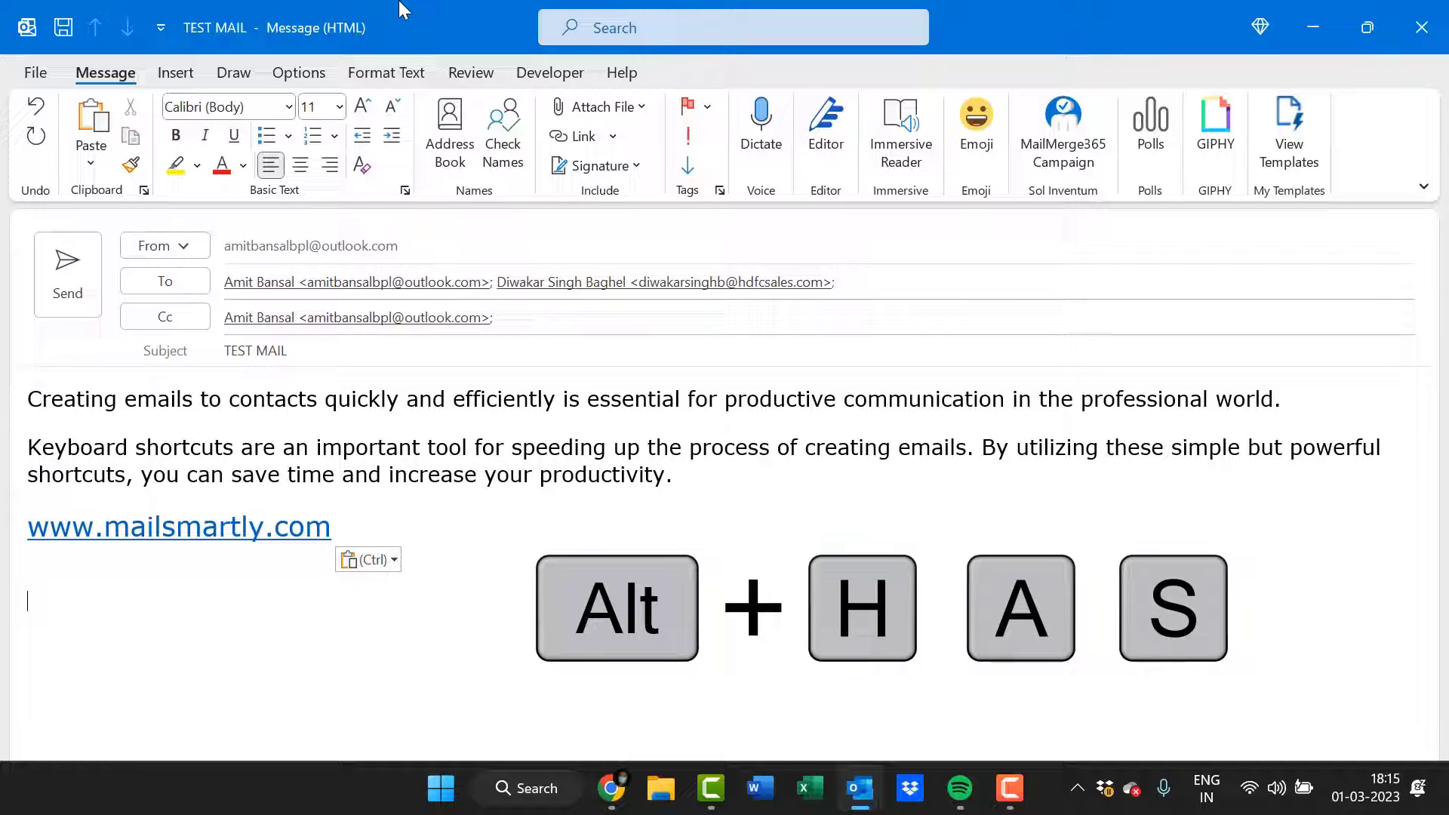
pyautogui.press('alt')
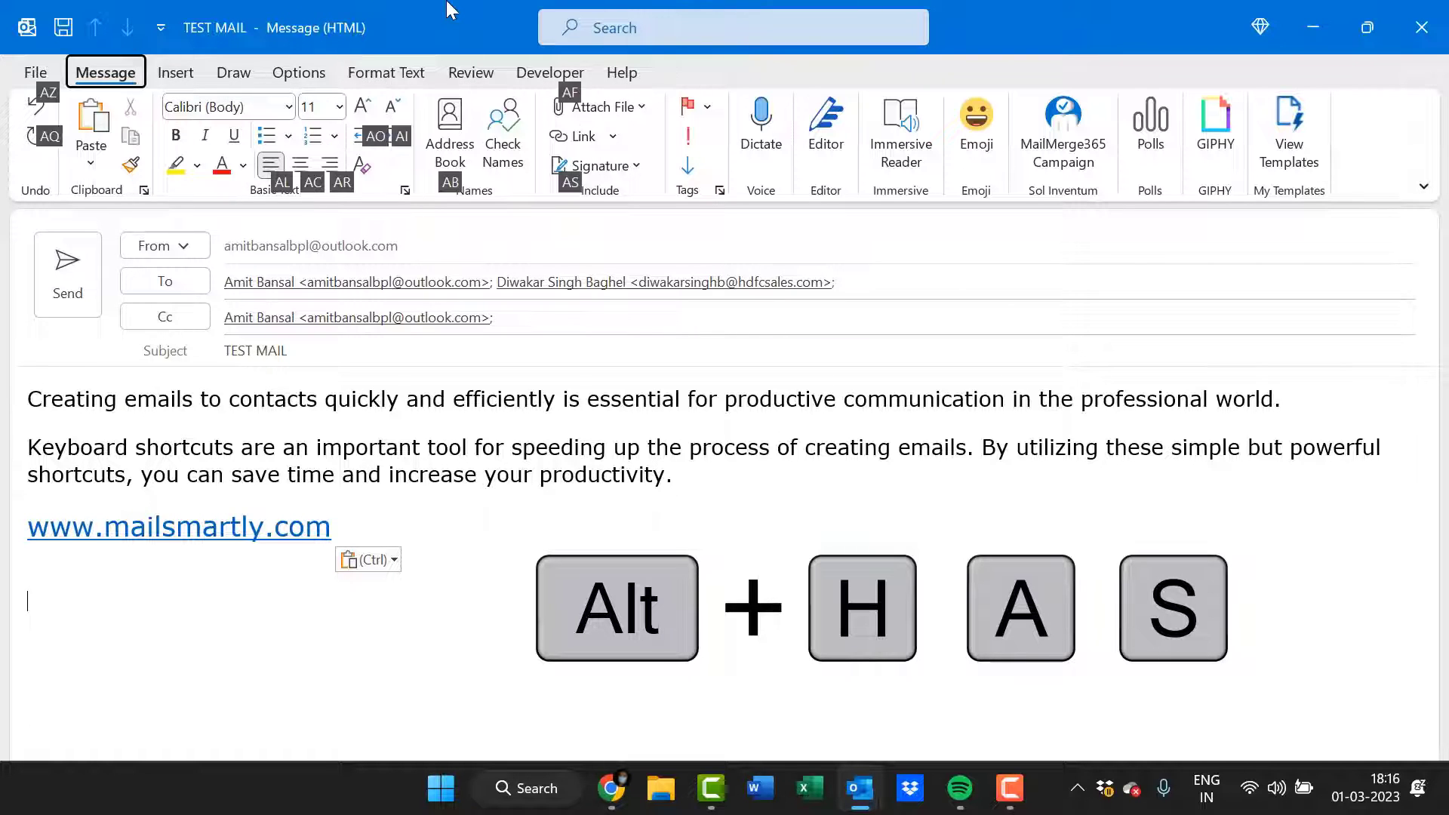
pyautogui.click(596, 167)
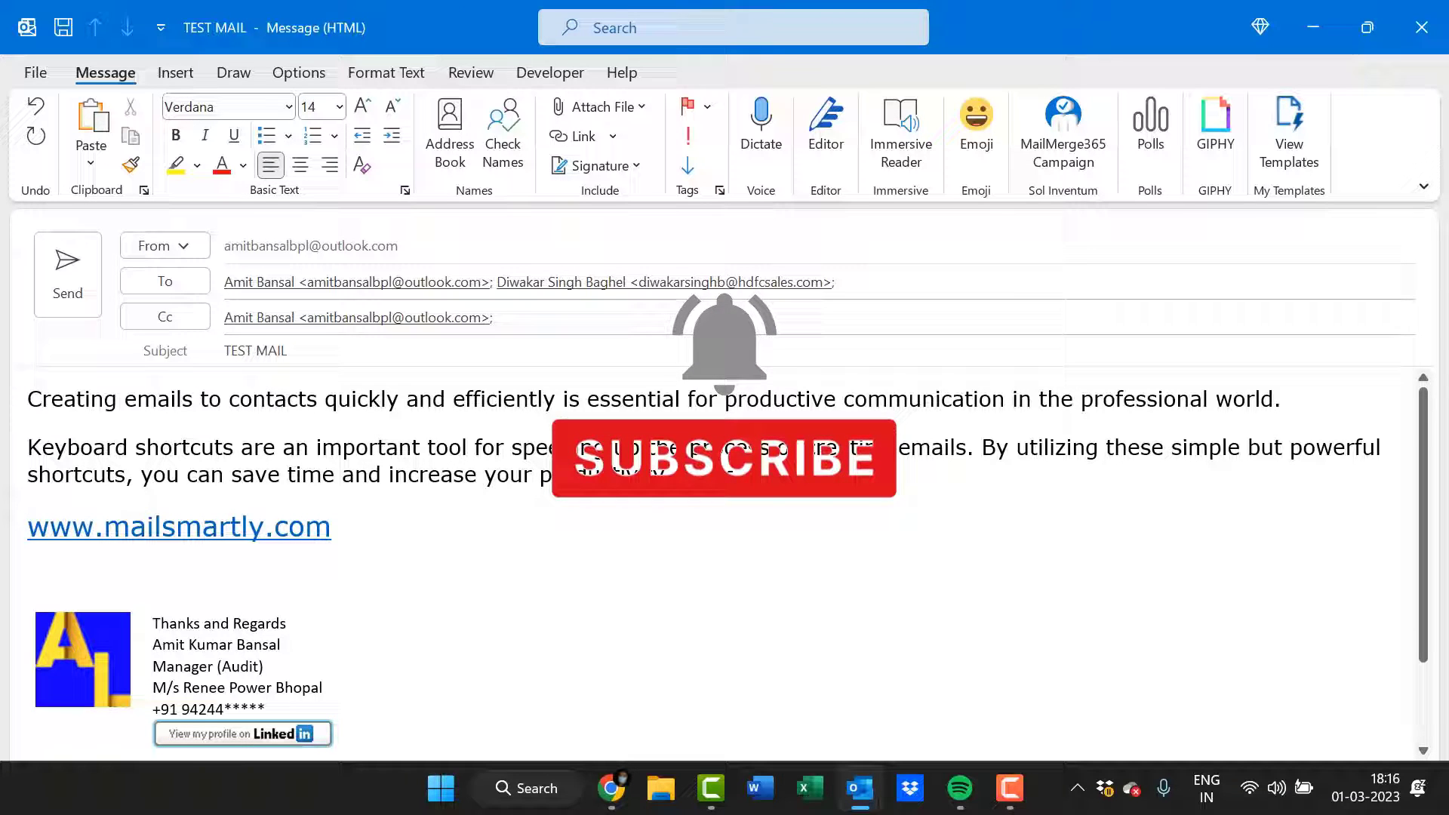
# Show the Insert commands' Attach File list of recent images, spreadsheet and PDFs
pyautogui.click(689, 474)
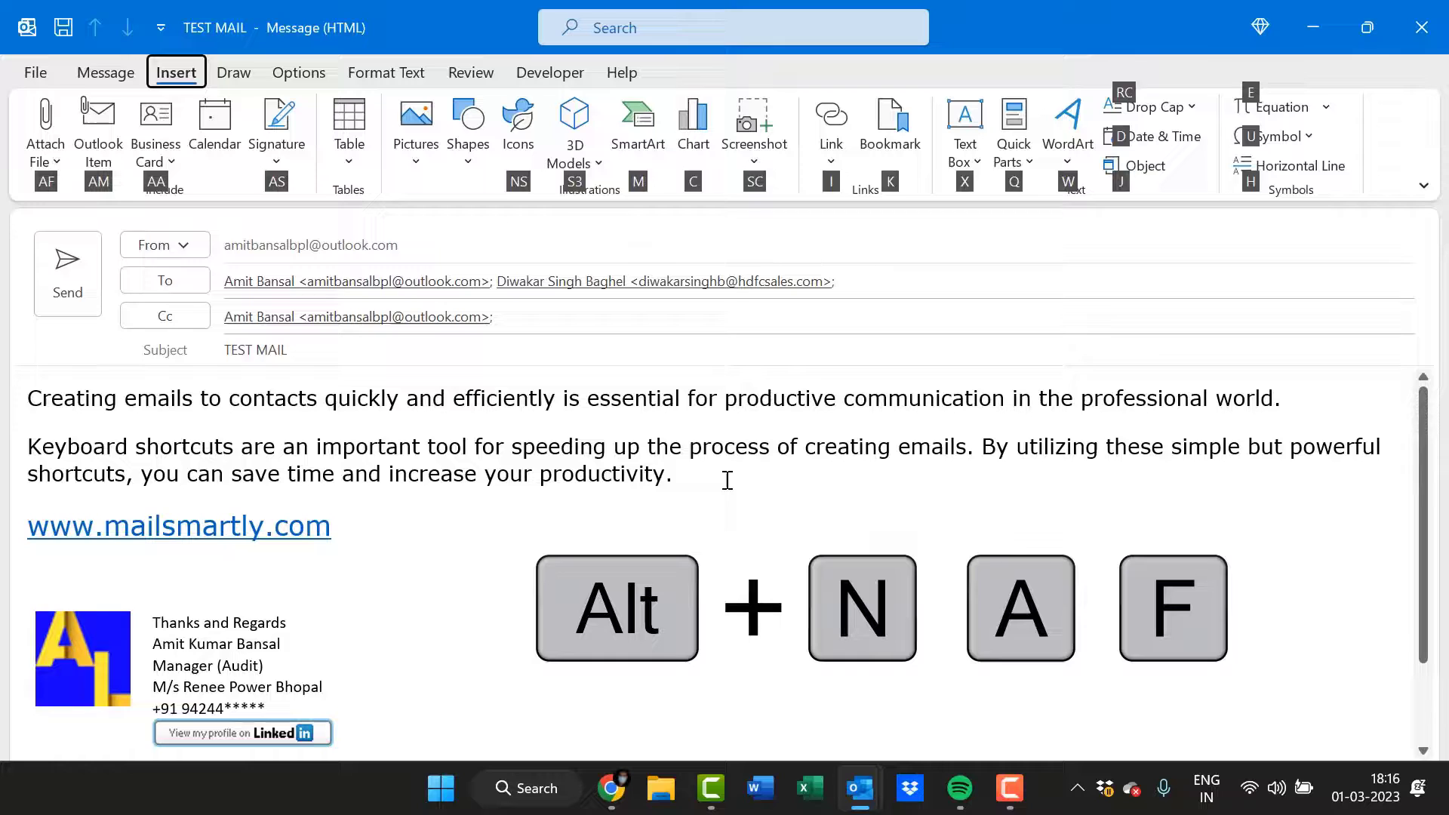
pyautogui.click(43, 129)
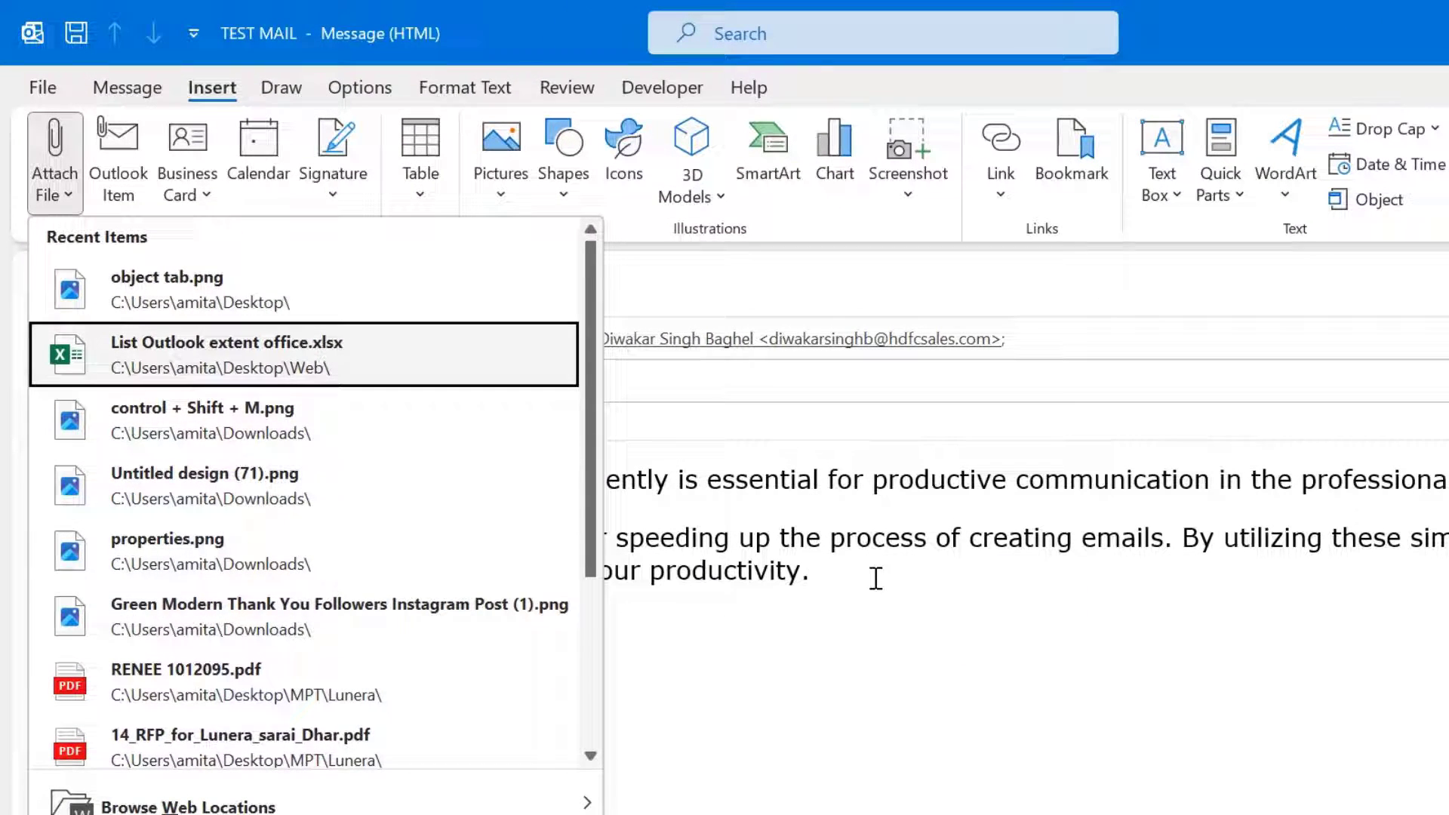
pyautogui.click(304, 682)
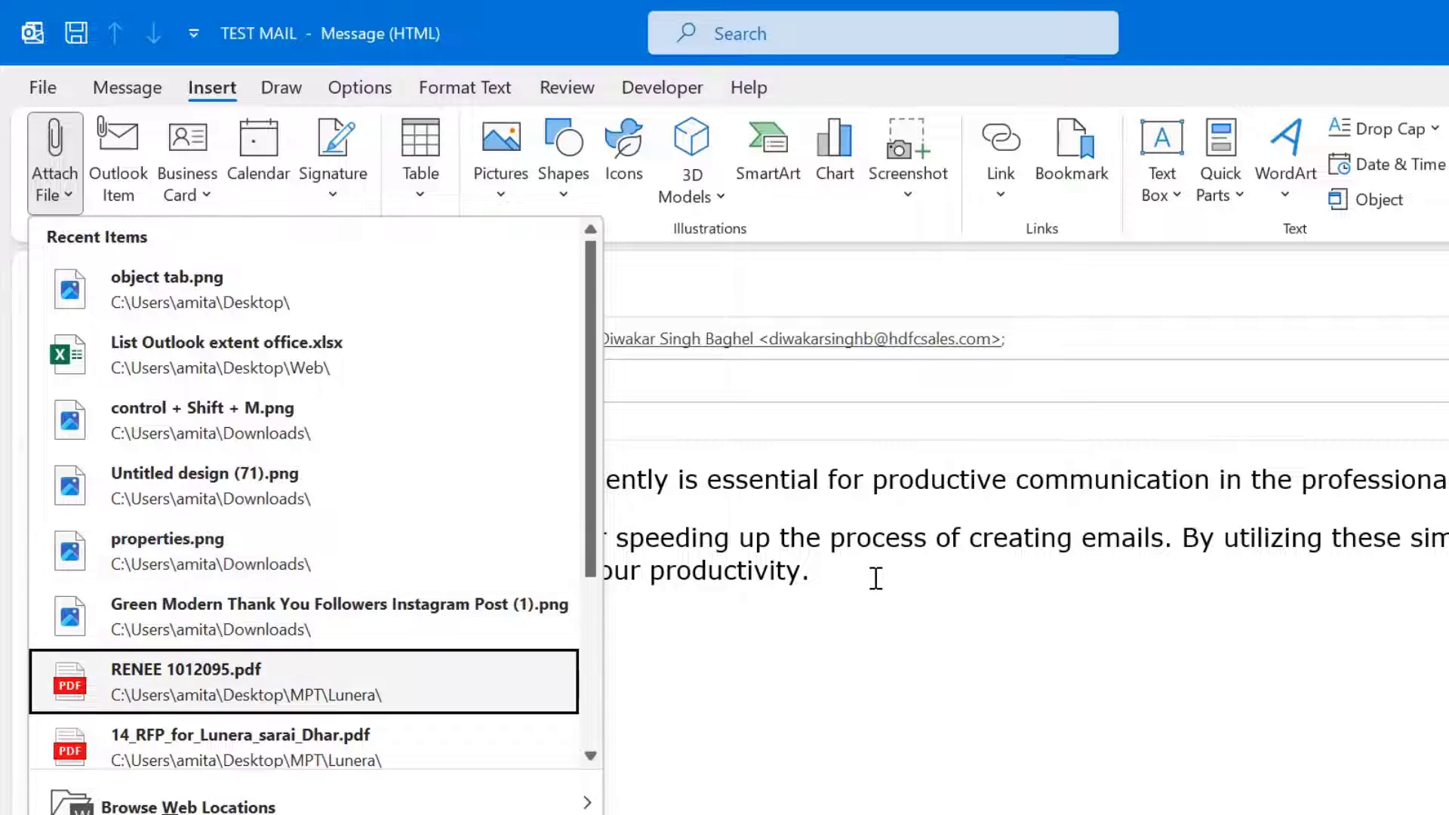
pyautogui.click(278, 288)
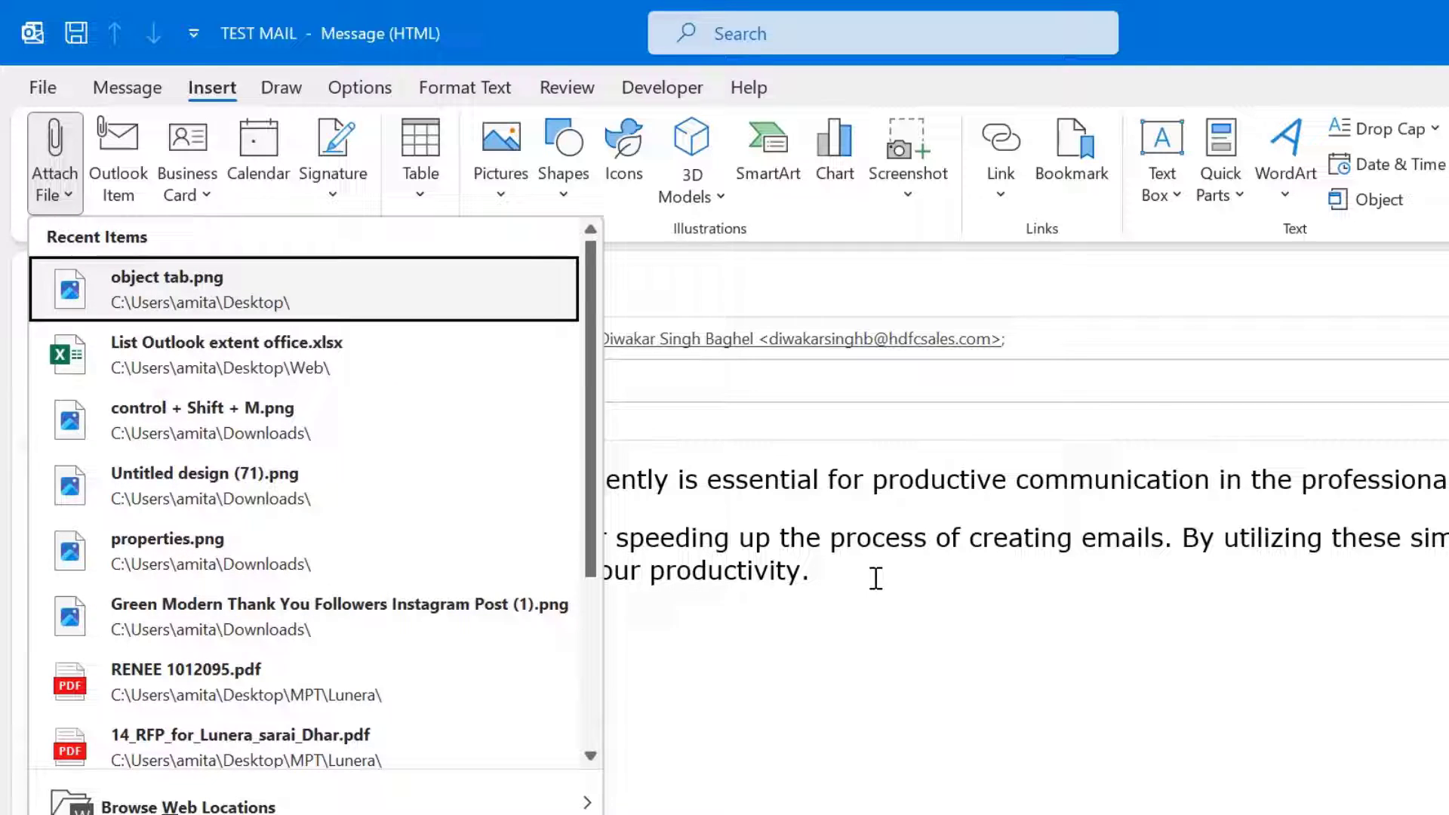
pyautogui.click(277, 551)
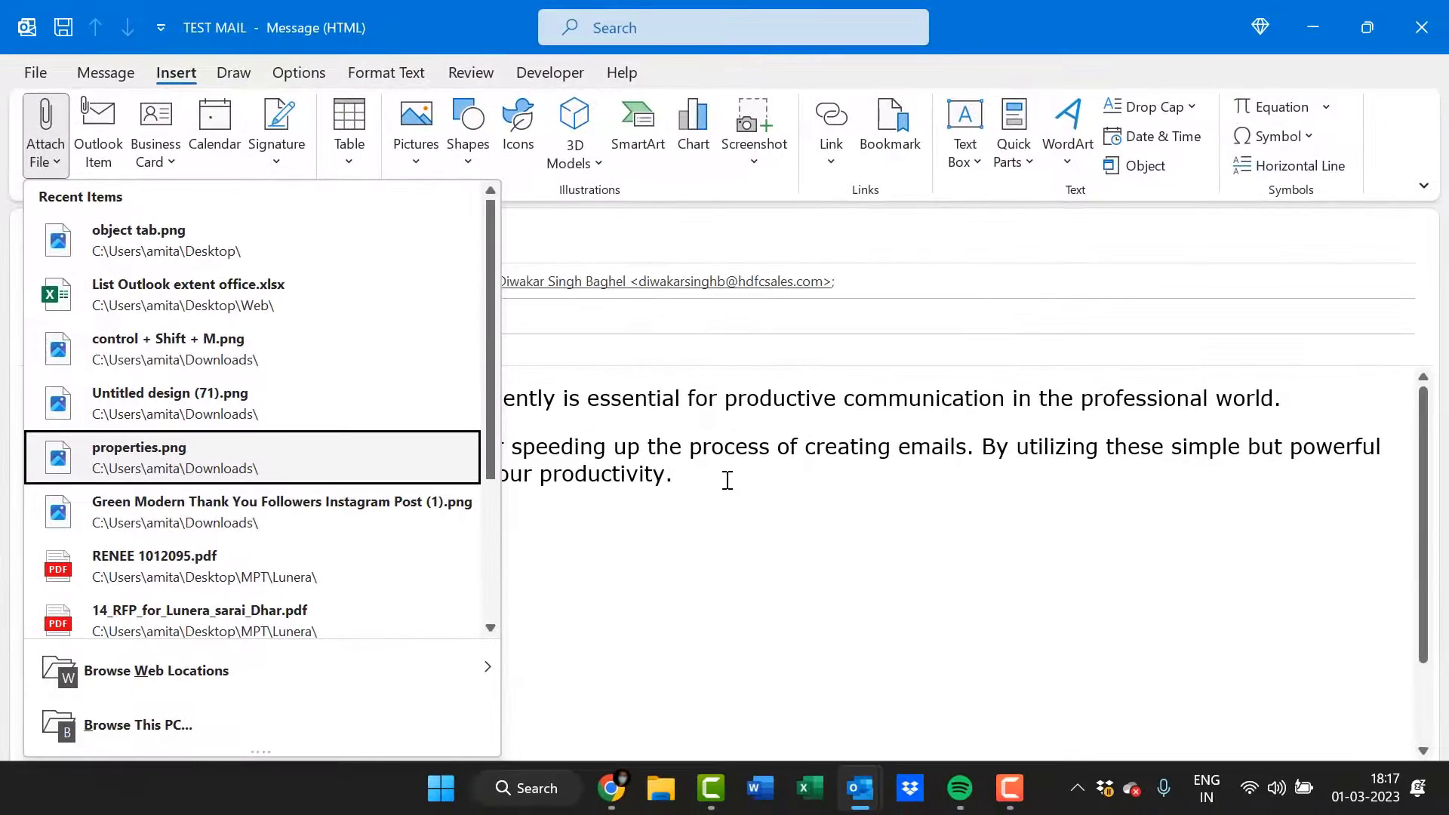
# Attach insert tab.png from the Desktop via Browse This PC and send the email with Alt+S
pyautogui.click(138, 725)
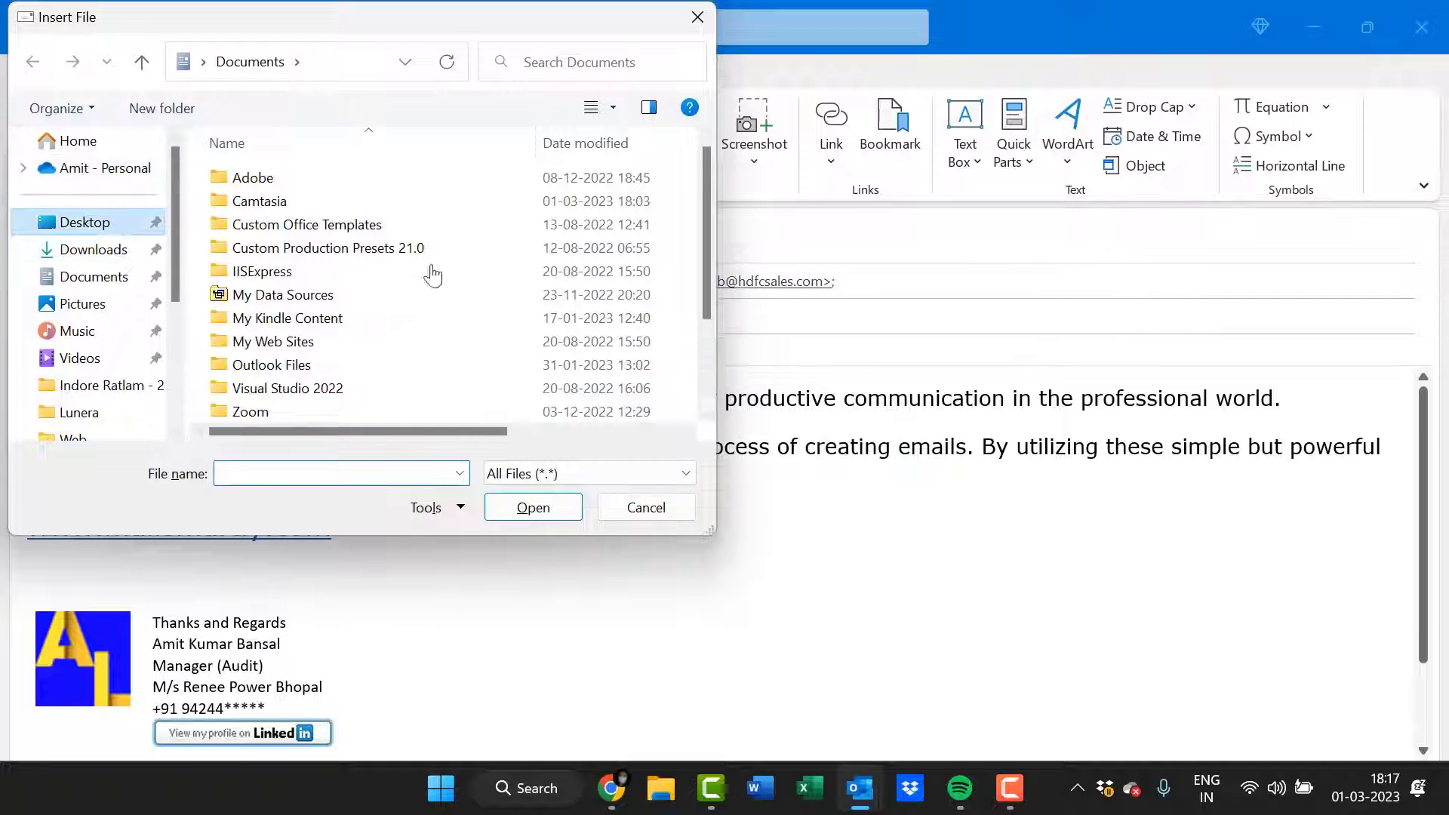
pyautogui.click(84, 222)
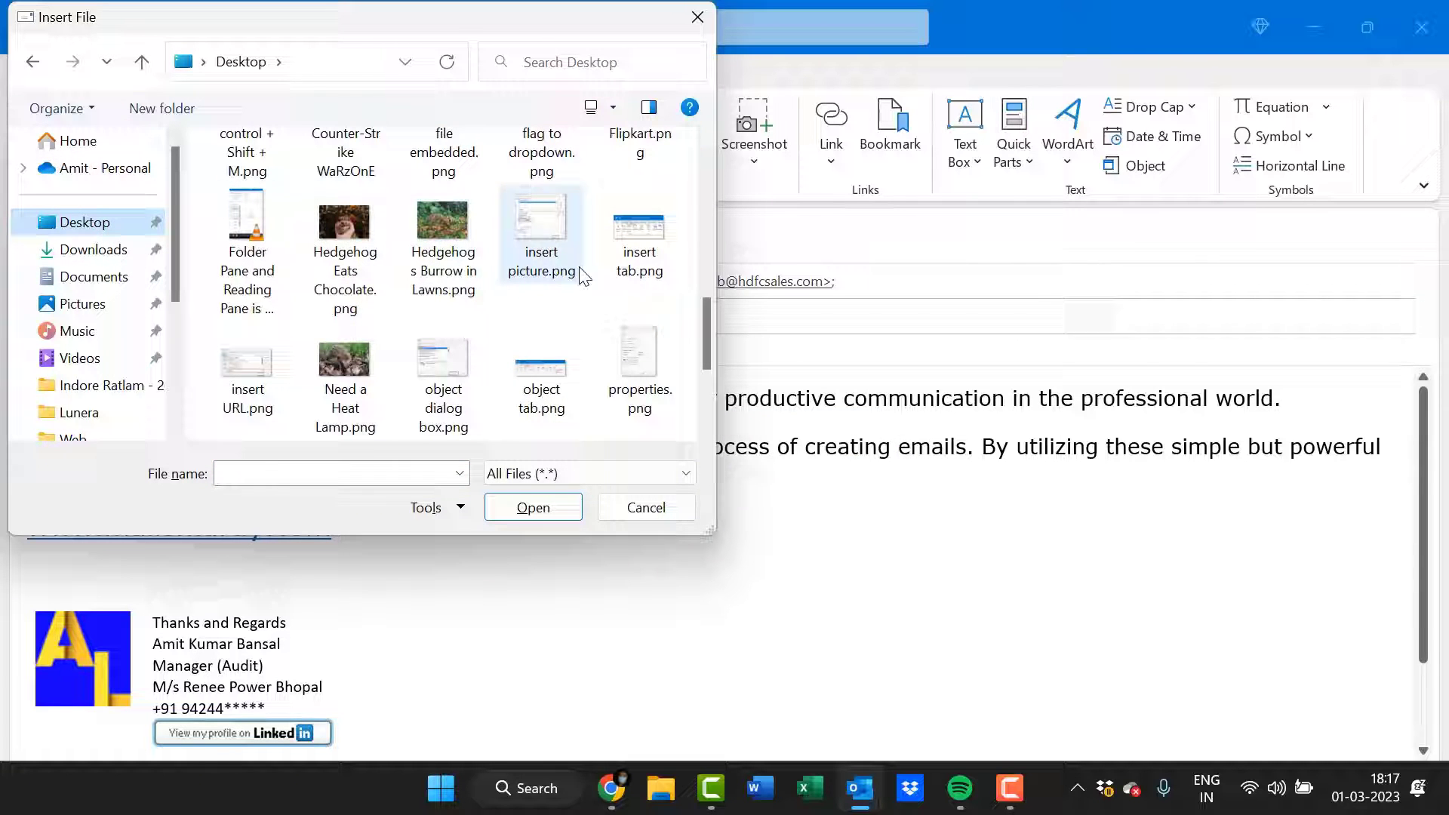
pyautogui.click(638, 231)
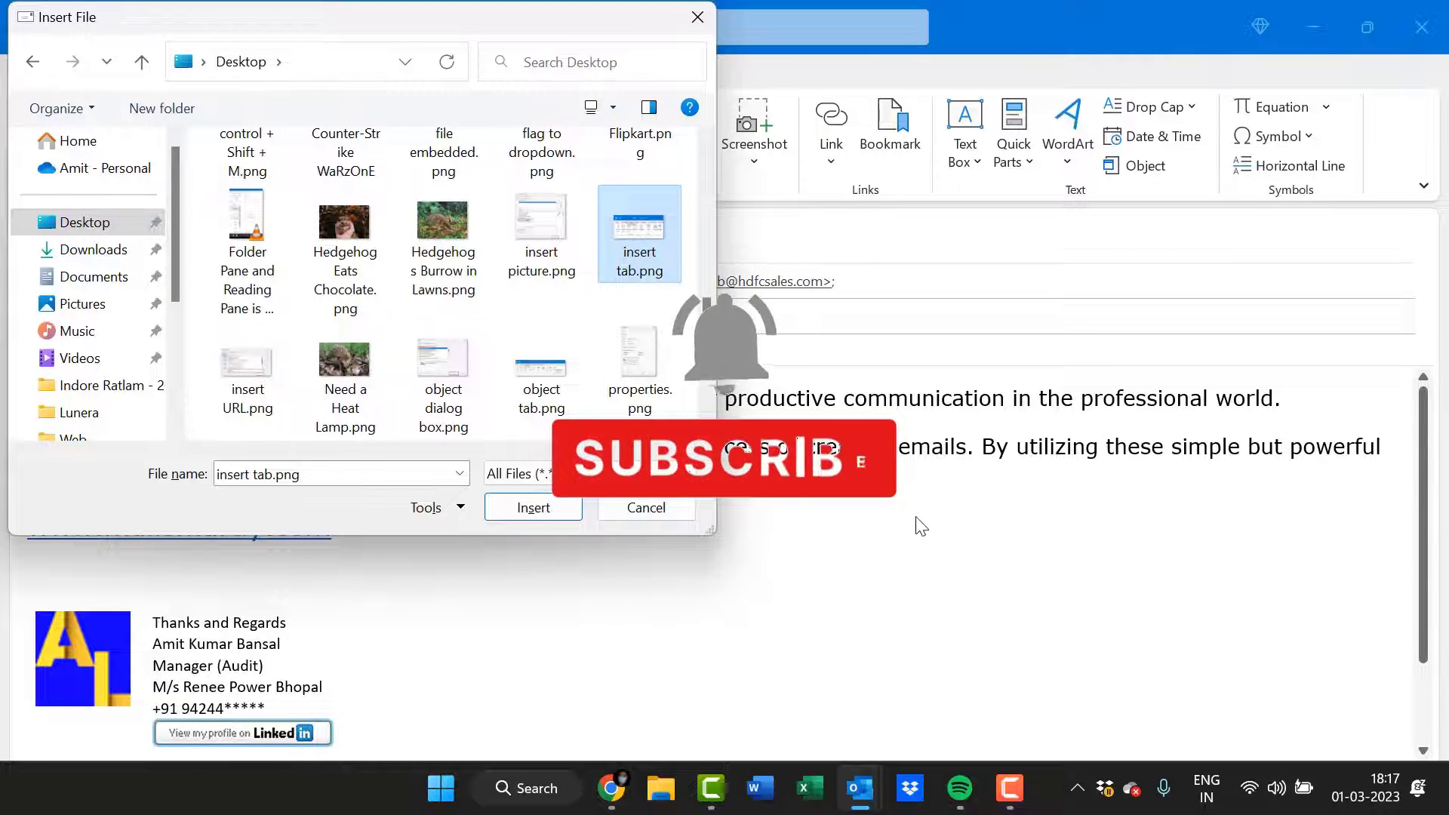
pyautogui.click(533, 508)
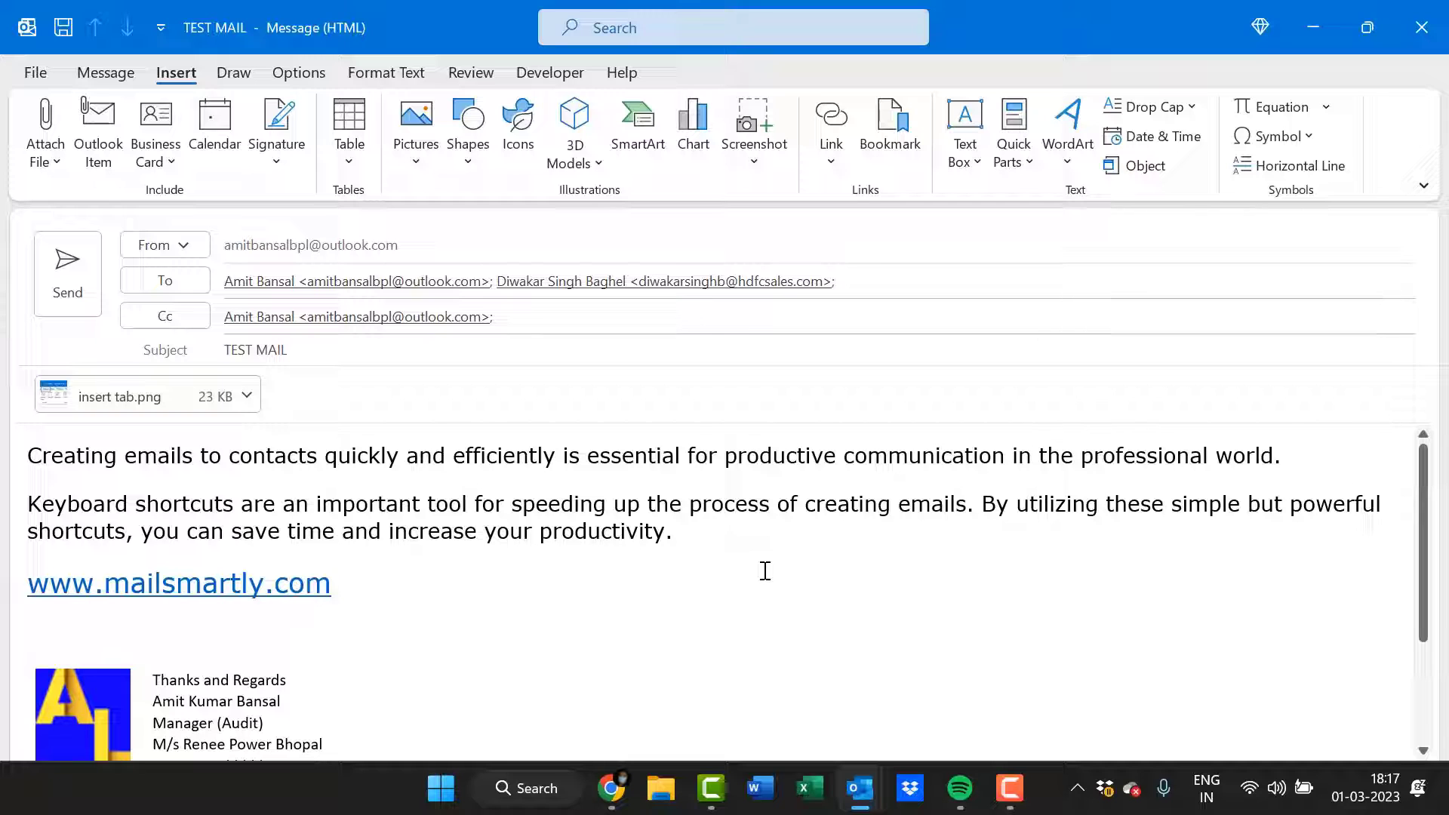
pyautogui.press('Alt+s')
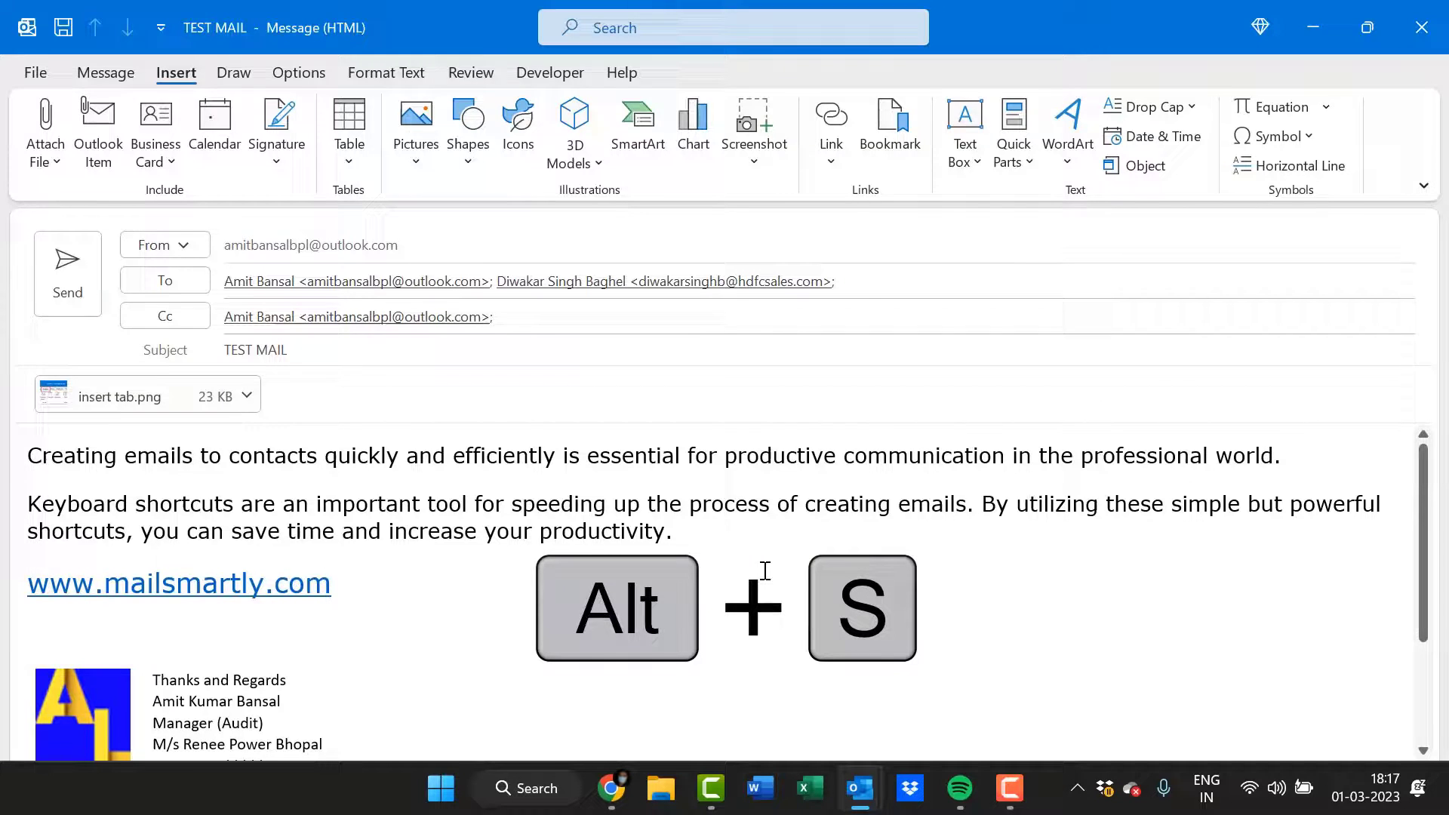